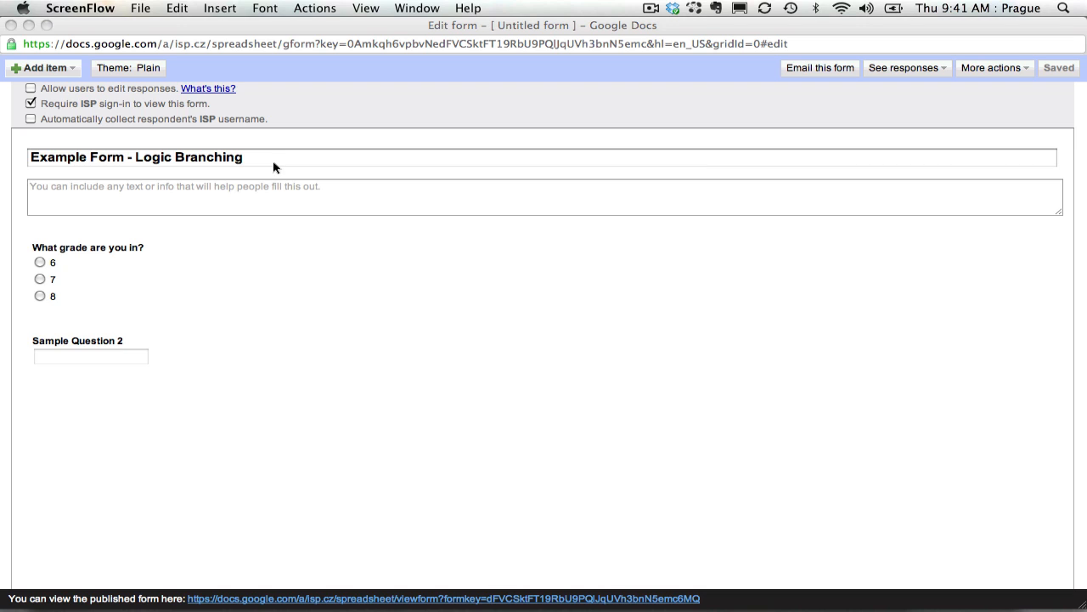
pyautogui.moveTo(53, 279)
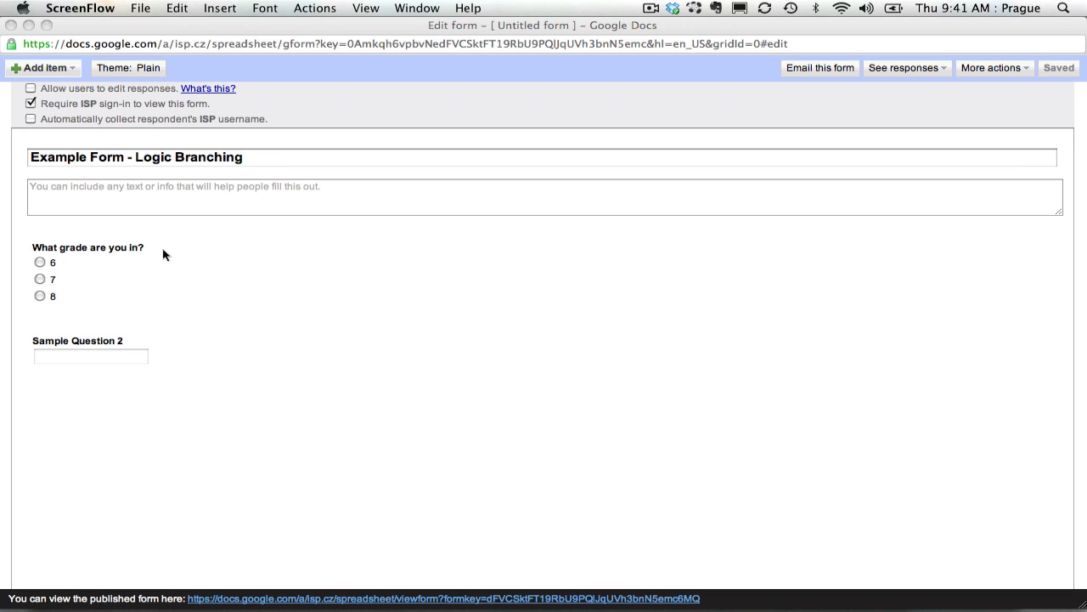
pyautogui.moveTo(63, 267)
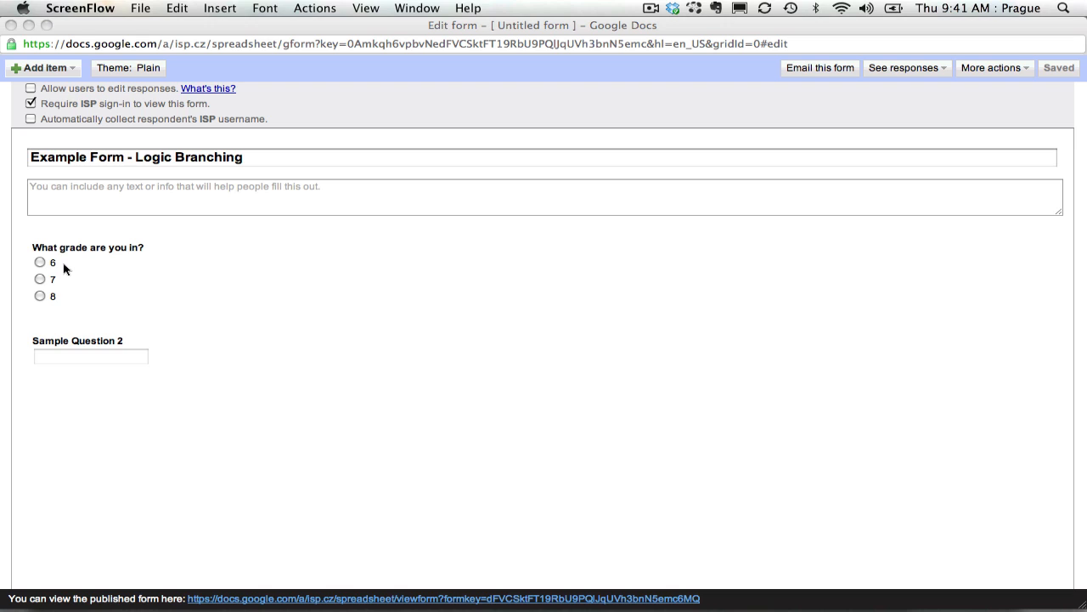
pyautogui.moveTo(60, 304)
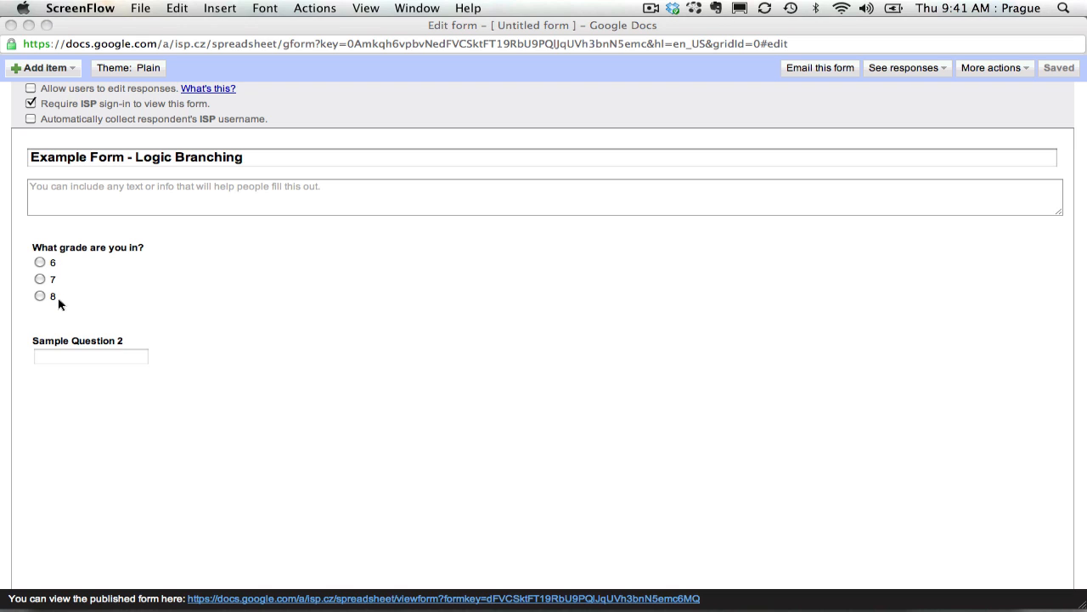
pyautogui.moveTo(62, 284)
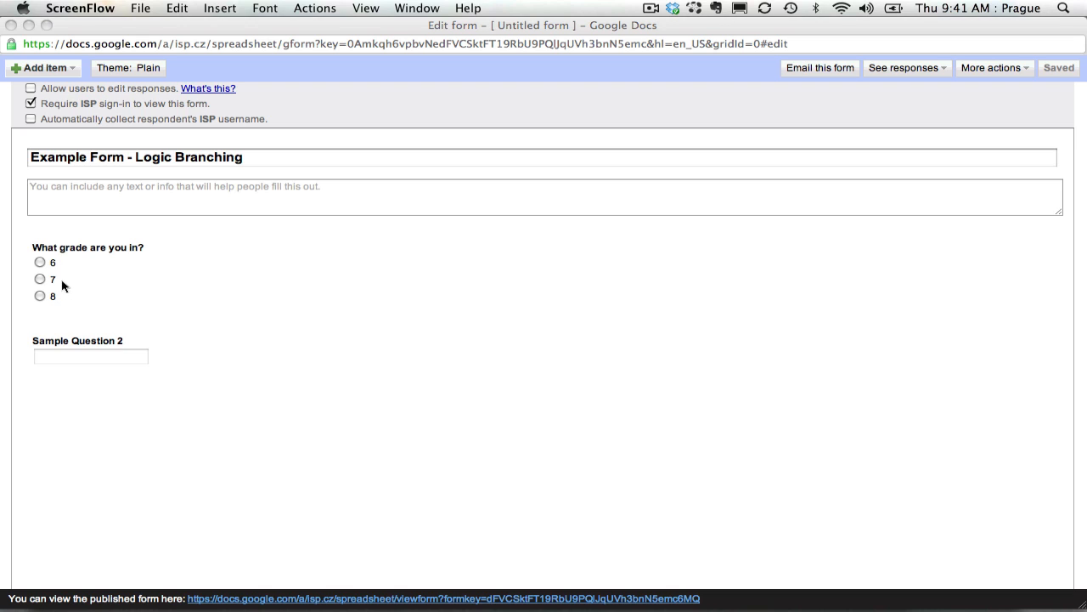
pyautogui.moveTo(65, 264)
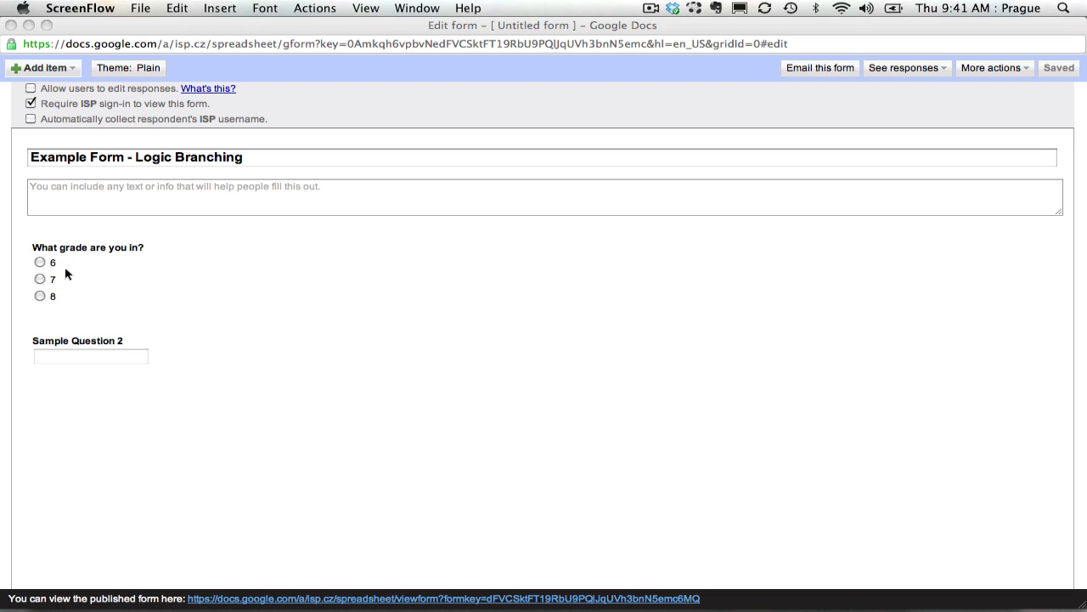
pyautogui.moveTo(67, 307)
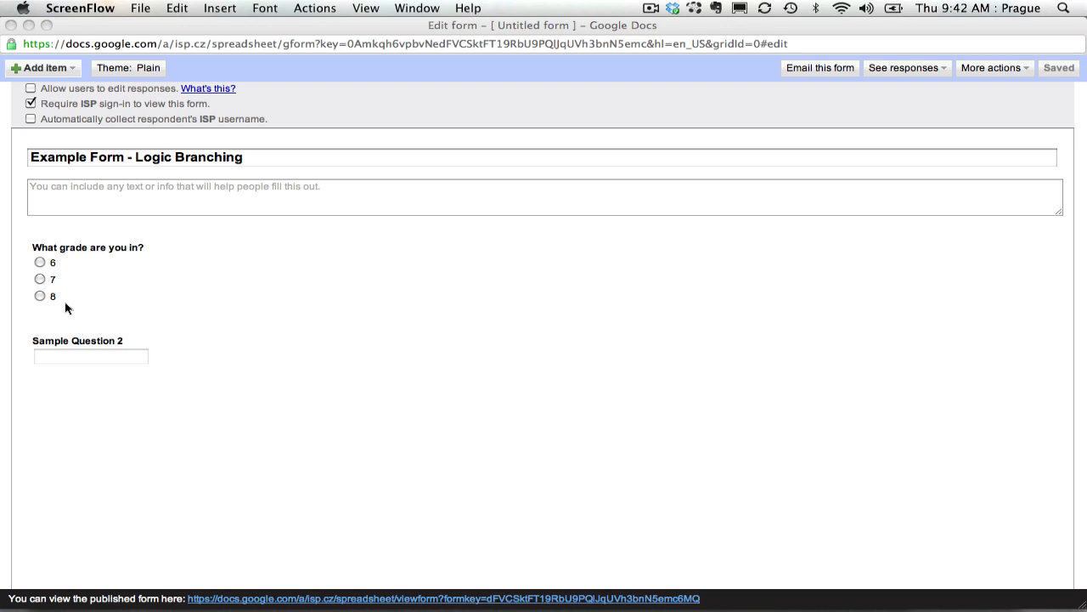
# Insert a page break titled '6 Grade Only' after the first page's questions.
pyautogui.click(542, 157)
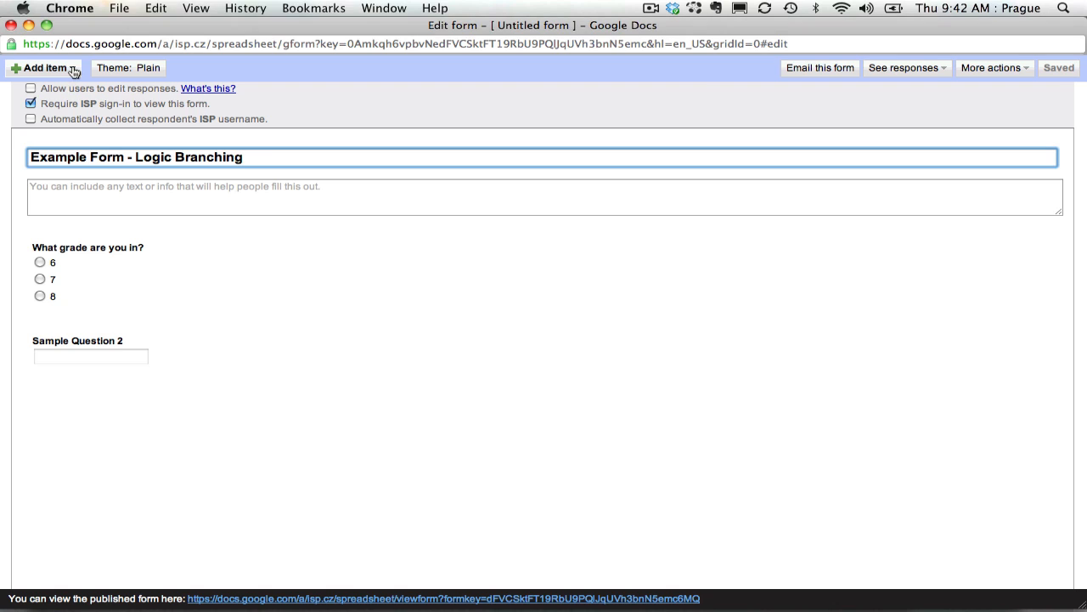
pyautogui.click(44, 67)
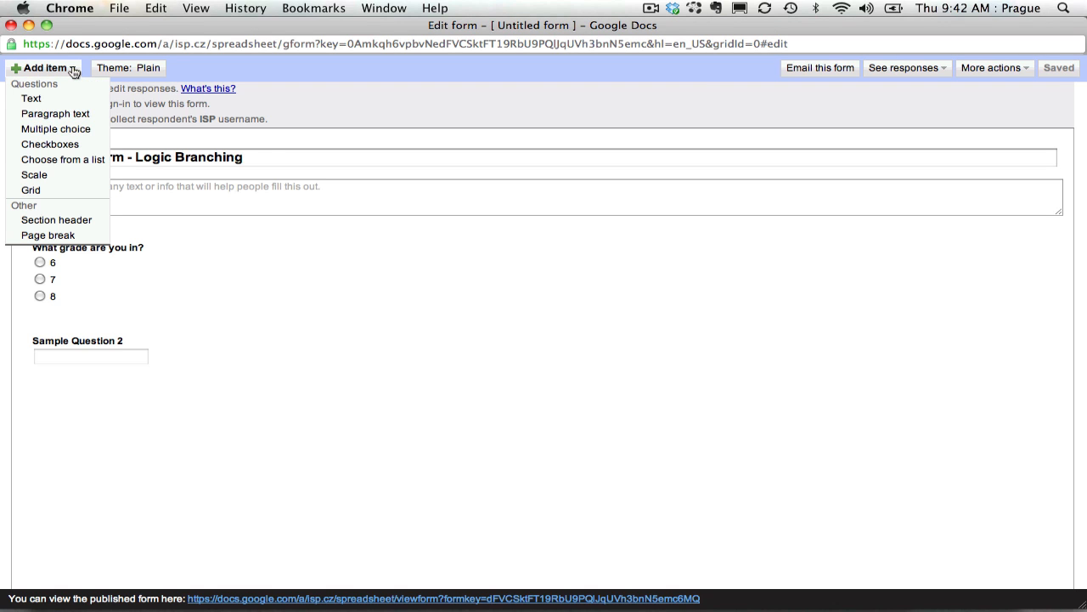
pyautogui.moveTo(48, 235)
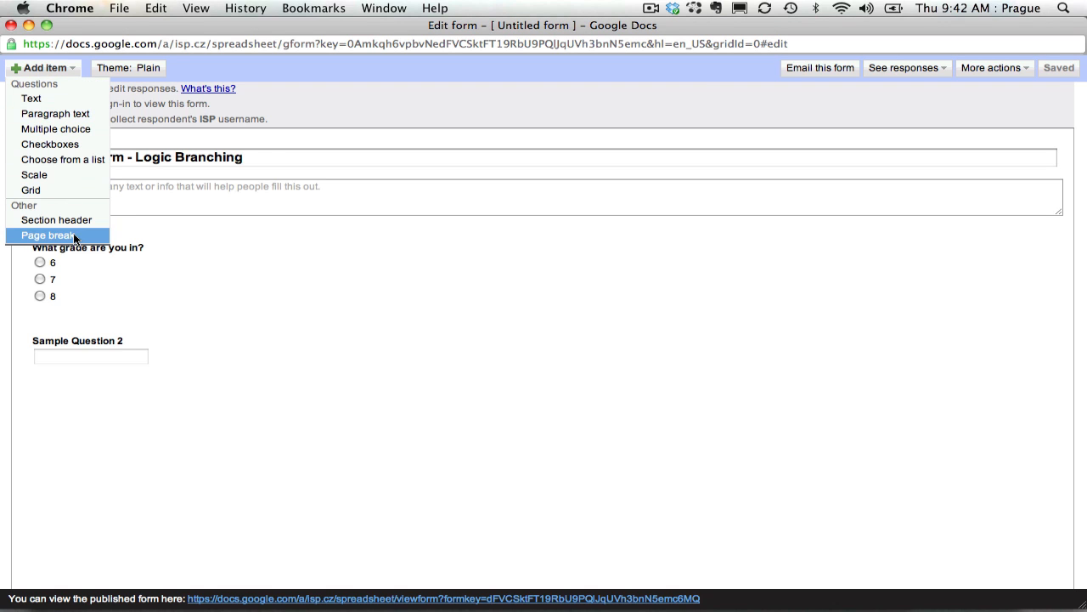
pyautogui.click(49, 236)
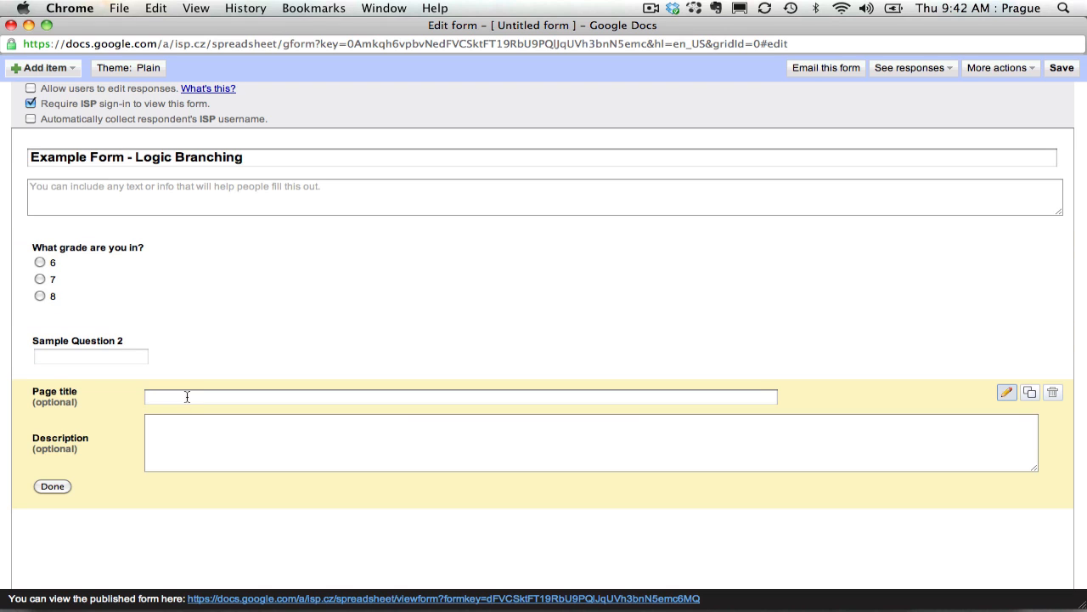
pyautogui.write('6')
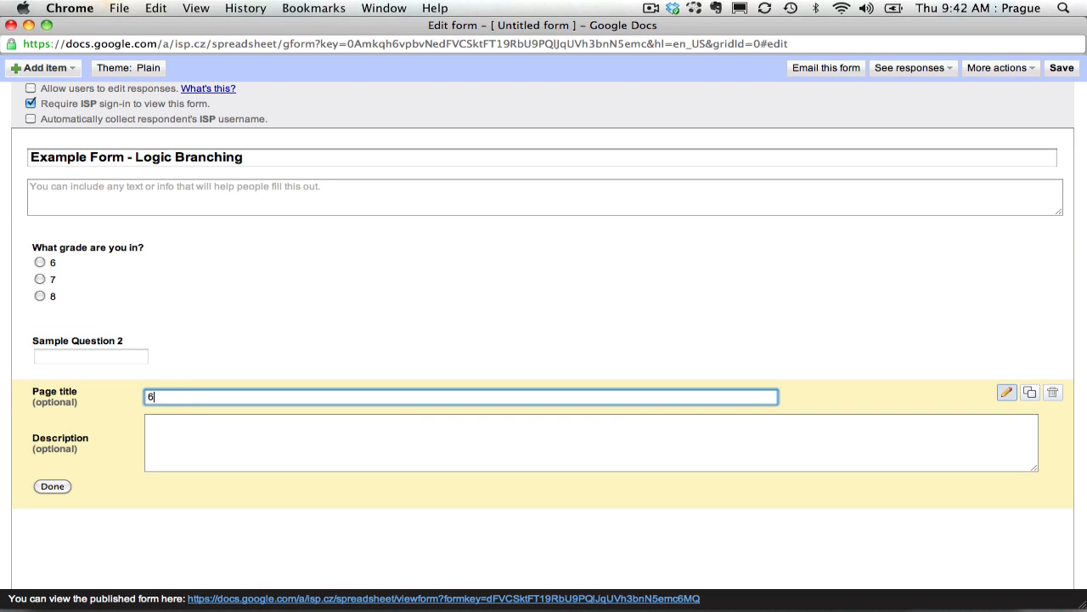
pyautogui.write('Grade O')
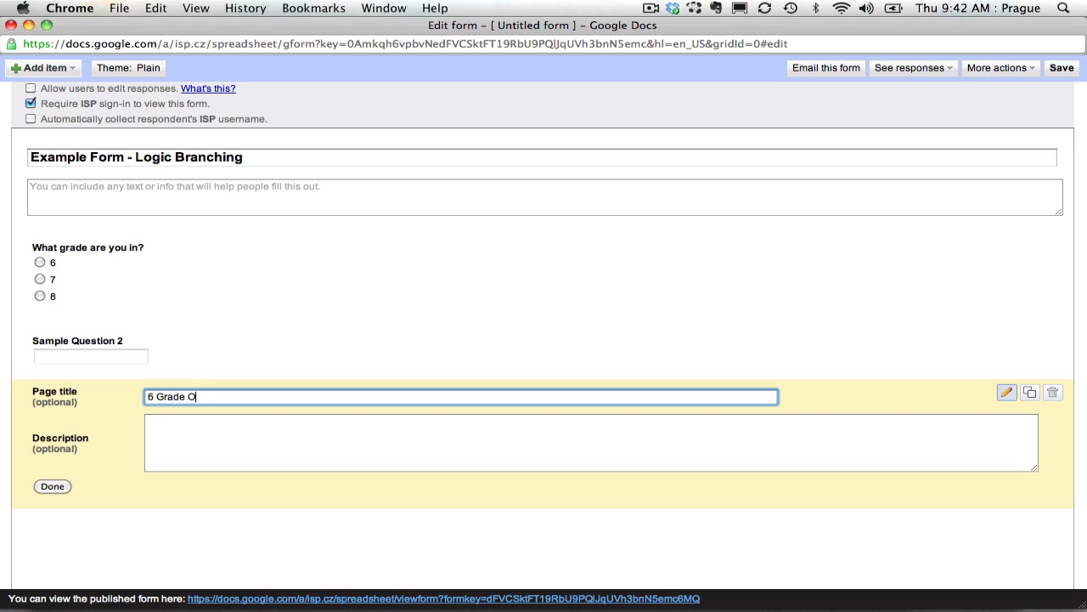
pyautogui.write('nly')
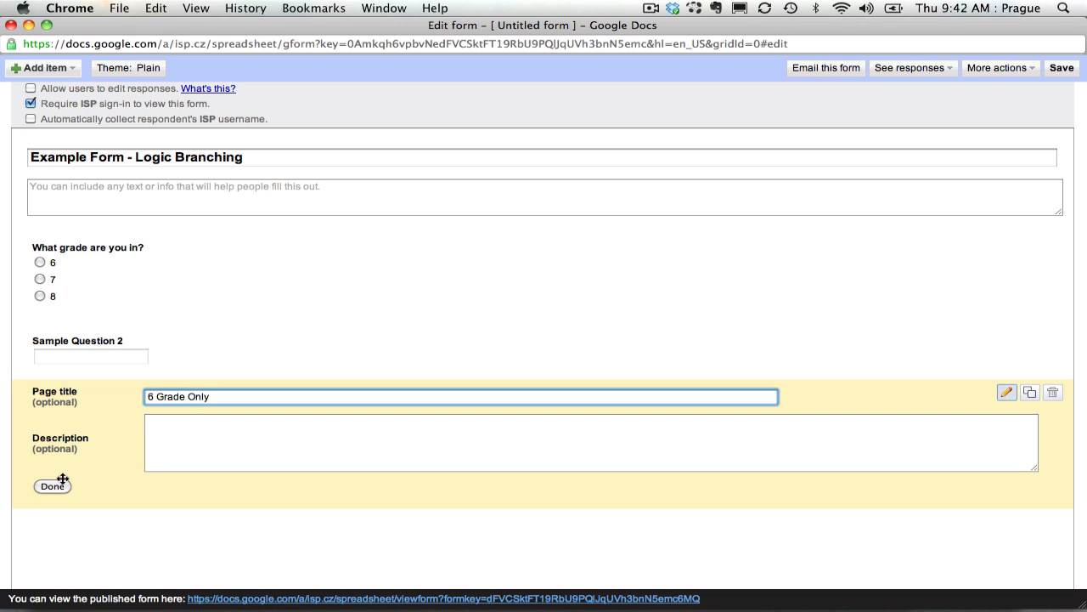
pyautogui.click(52, 485)
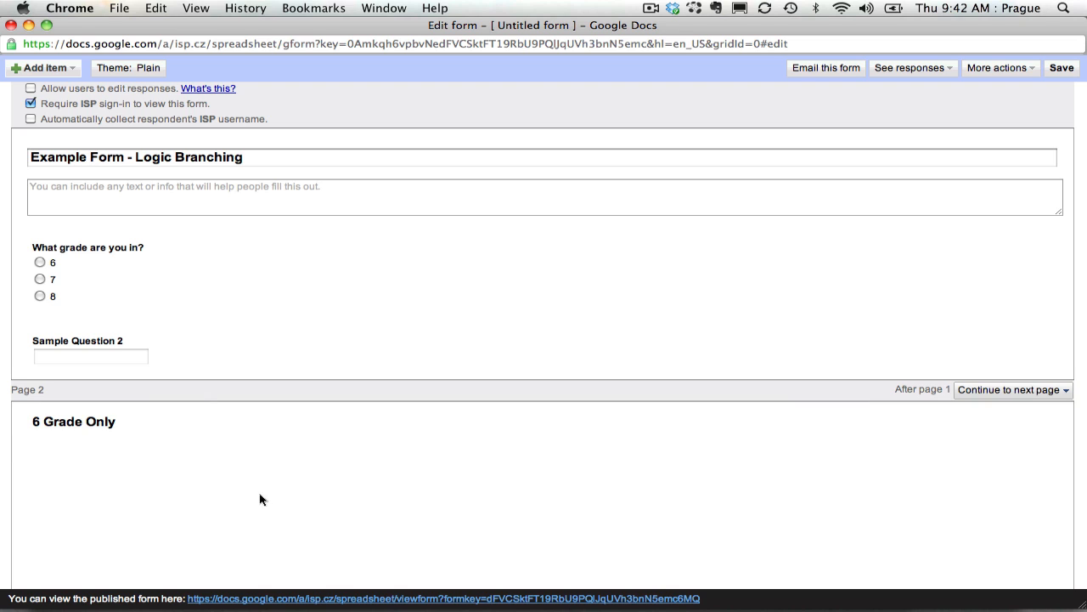
pyautogui.click(43, 68)
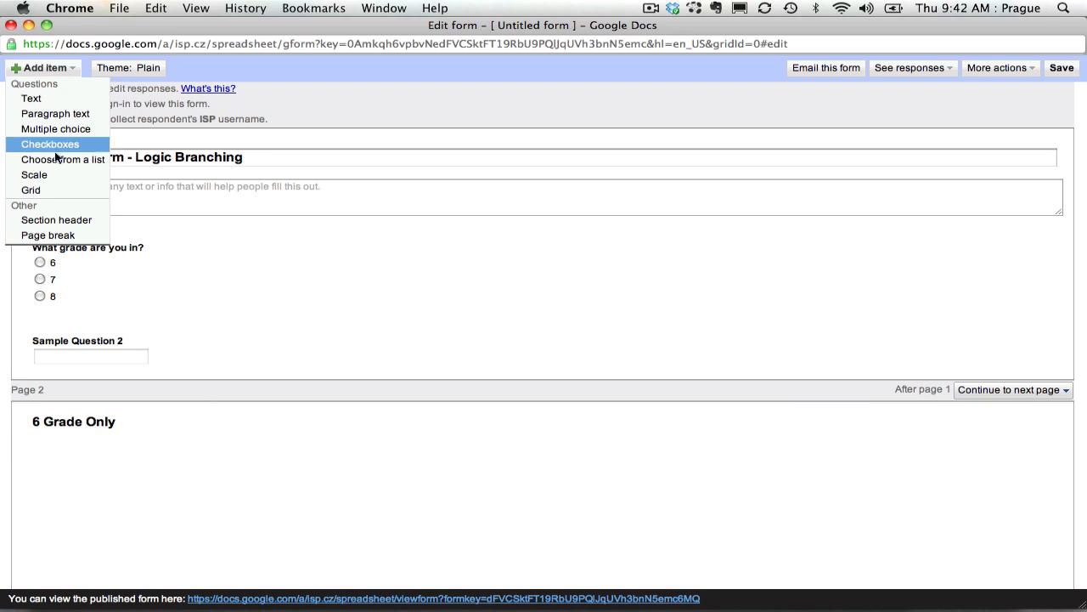
# Add another page break titled 'All Grades' after the '6 Grade Only' page.
pyautogui.click(73, 422)
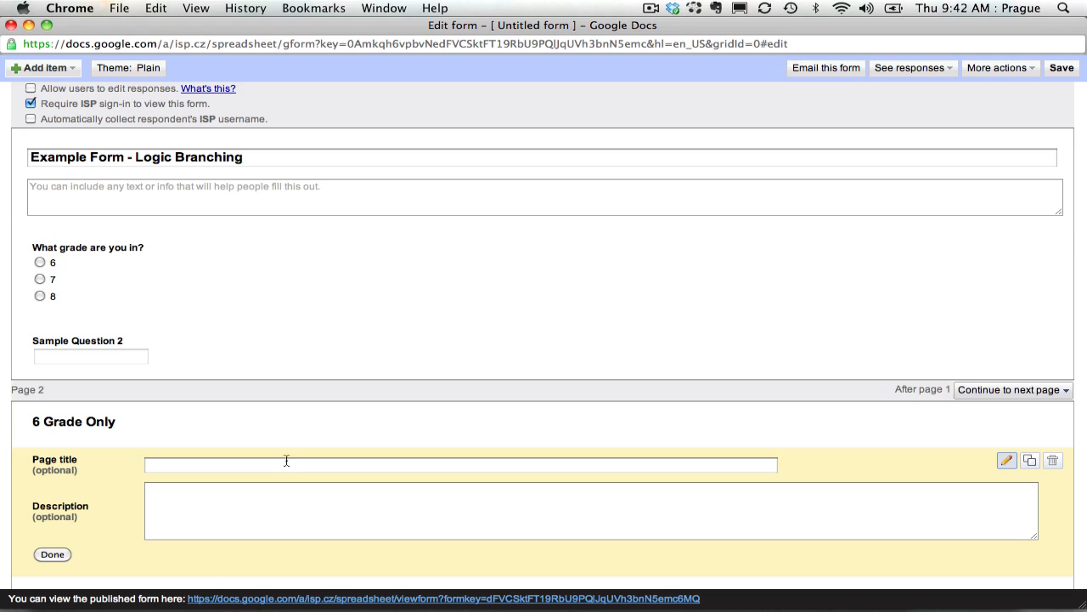
pyautogui.click(459, 465)
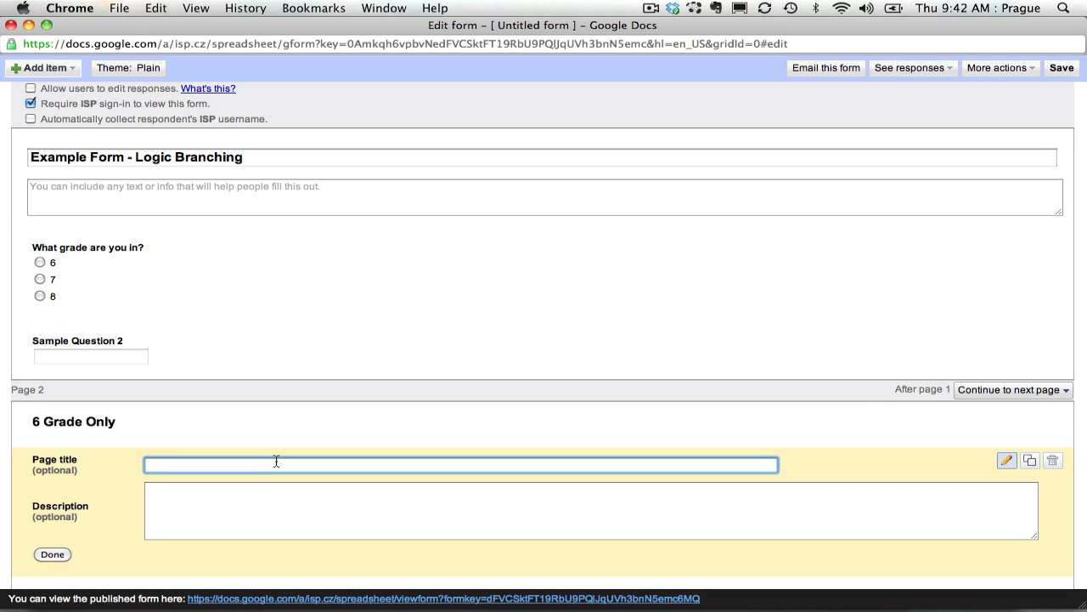
pyautogui.write('All Grades')
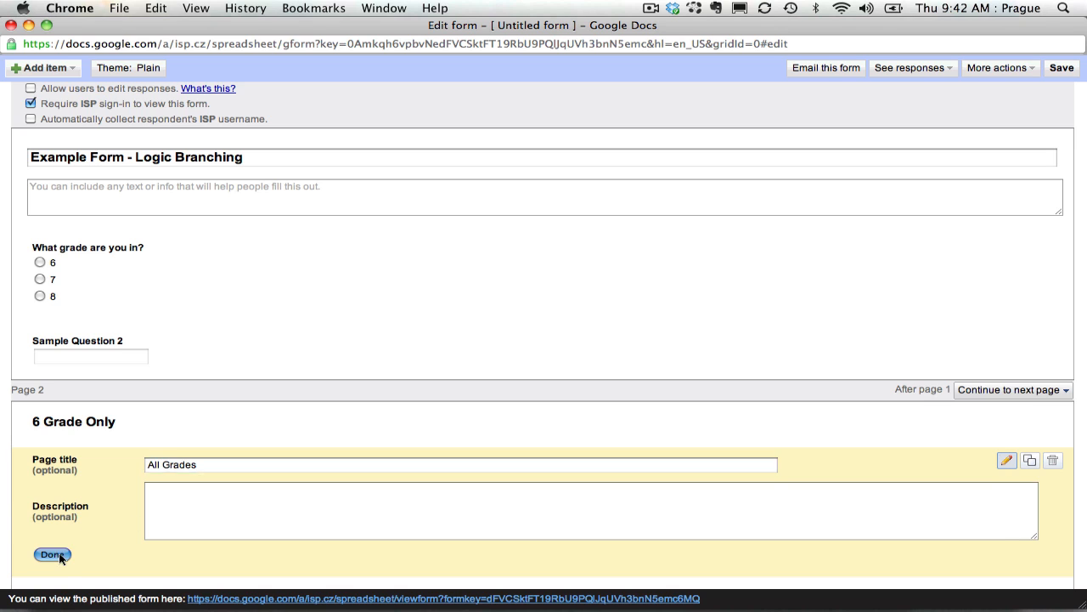
pyautogui.click(52, 554)
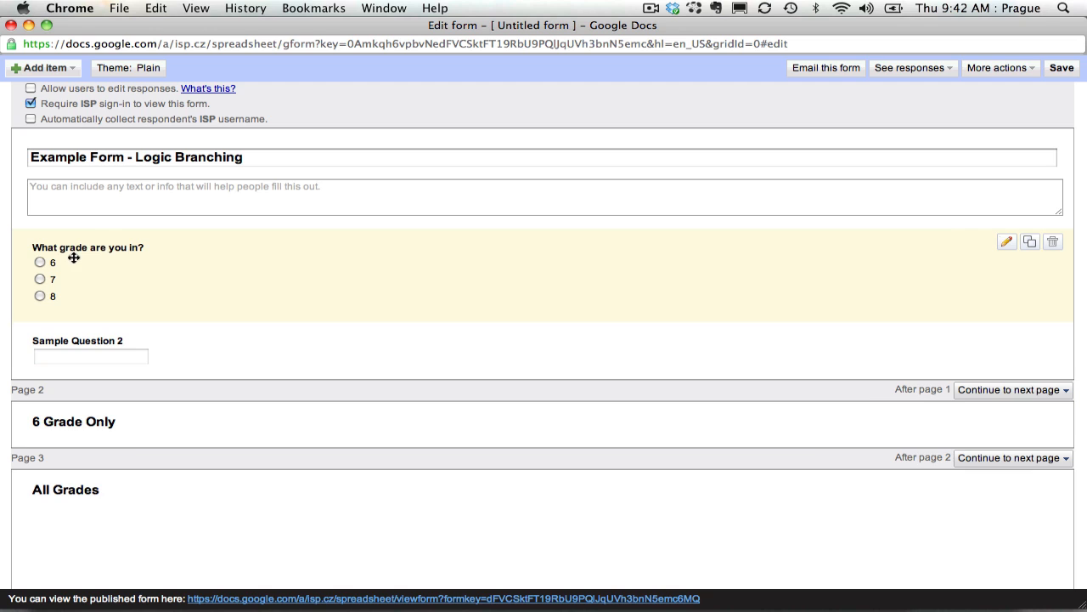
pyautogui.moveTo(1006, 242)
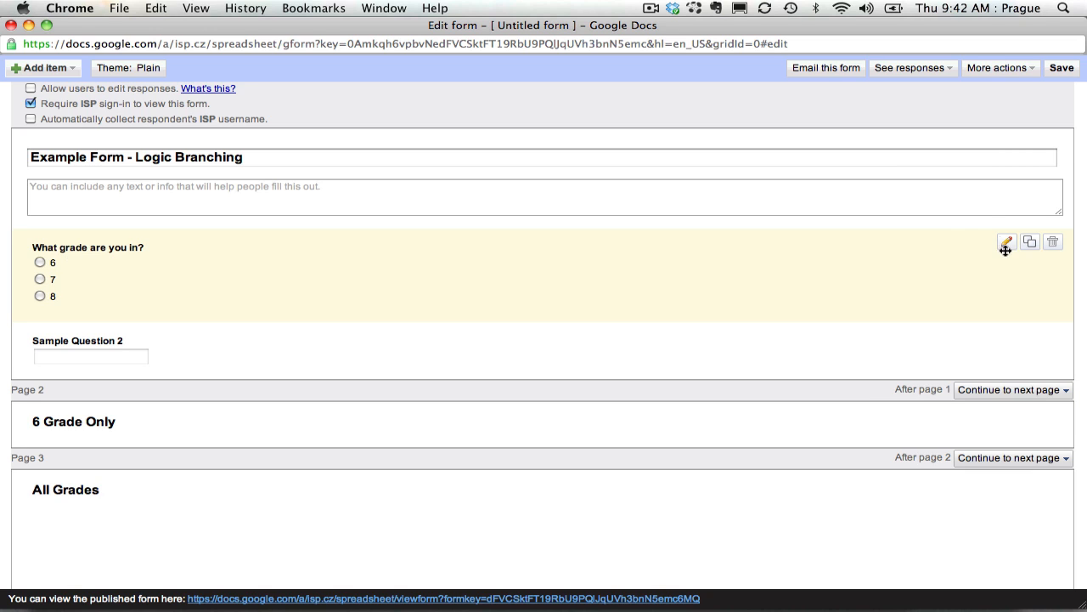
pyautogui.click(1006, 242)
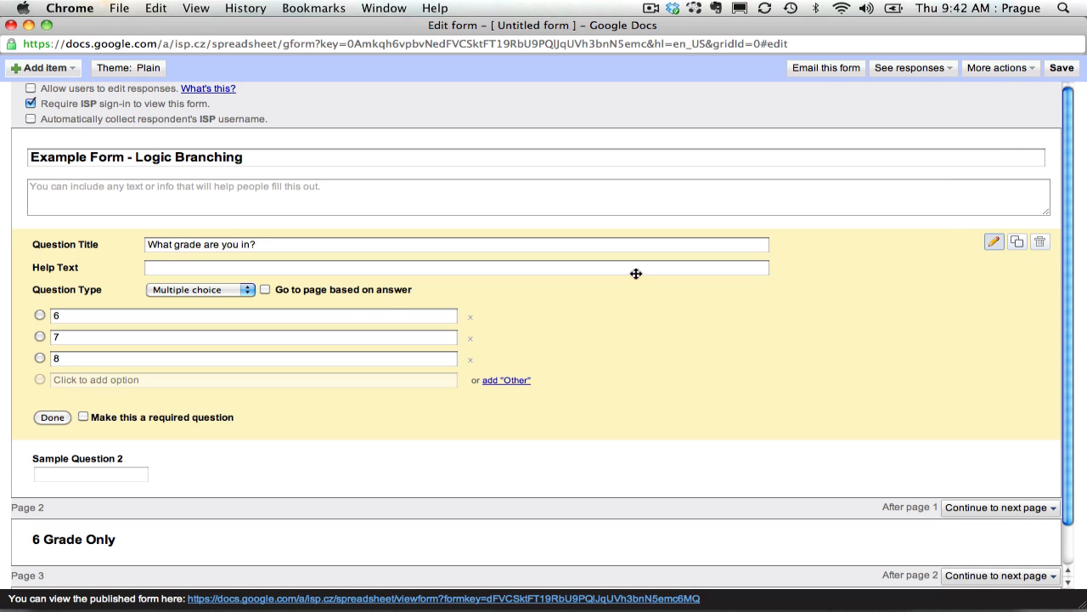
pyautogui.moveTo(264, 295)
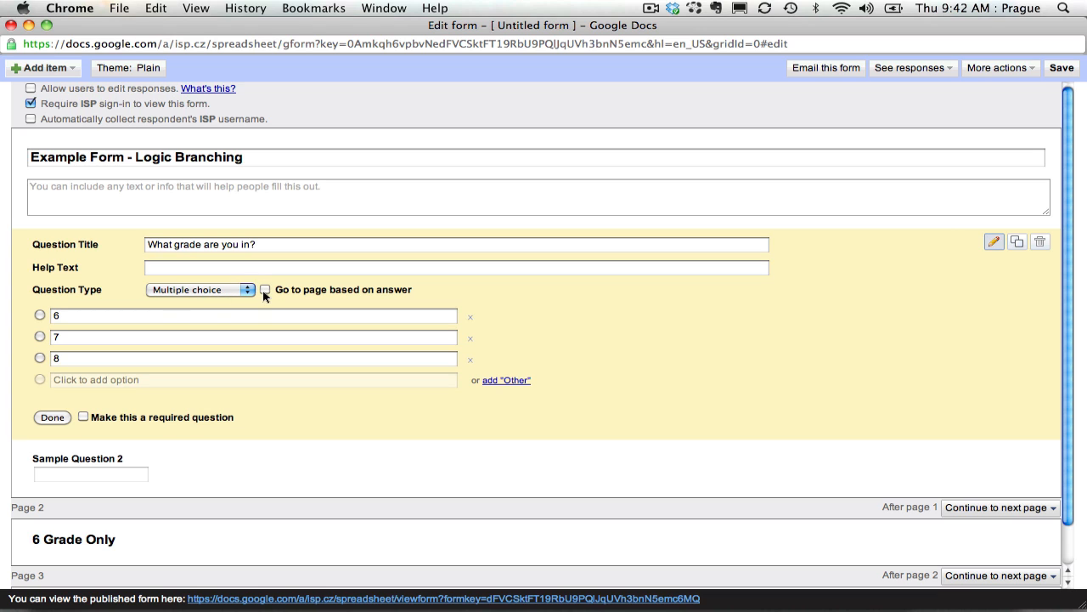
# Enable answer-based routing, send grades 7 and 8 to page 3 (All Grades), and mark required.
pyautogui.click(266, 290)
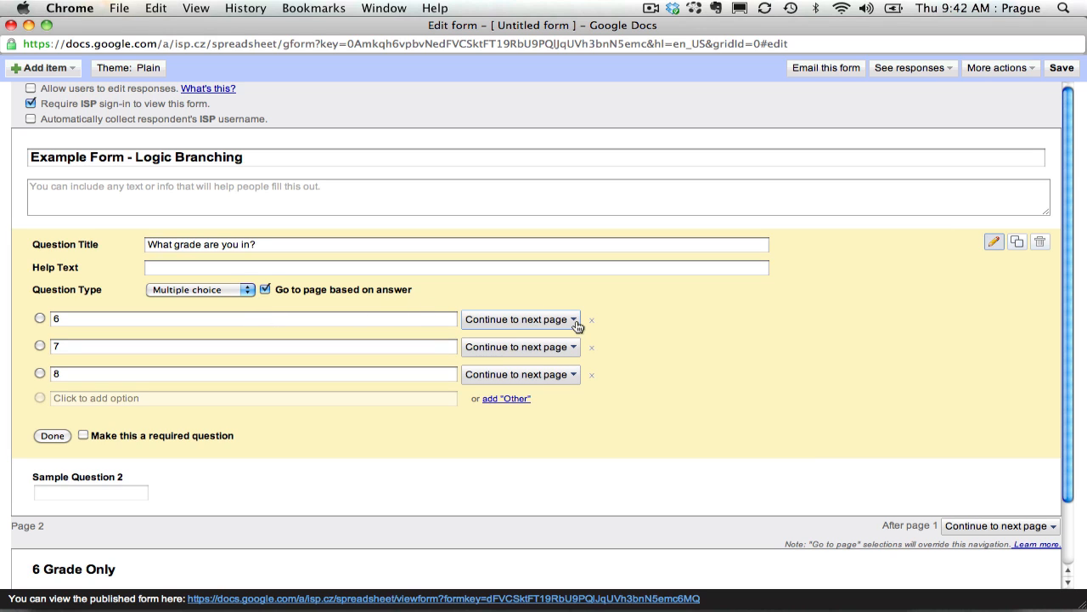
pyautogui.click(521, 347)
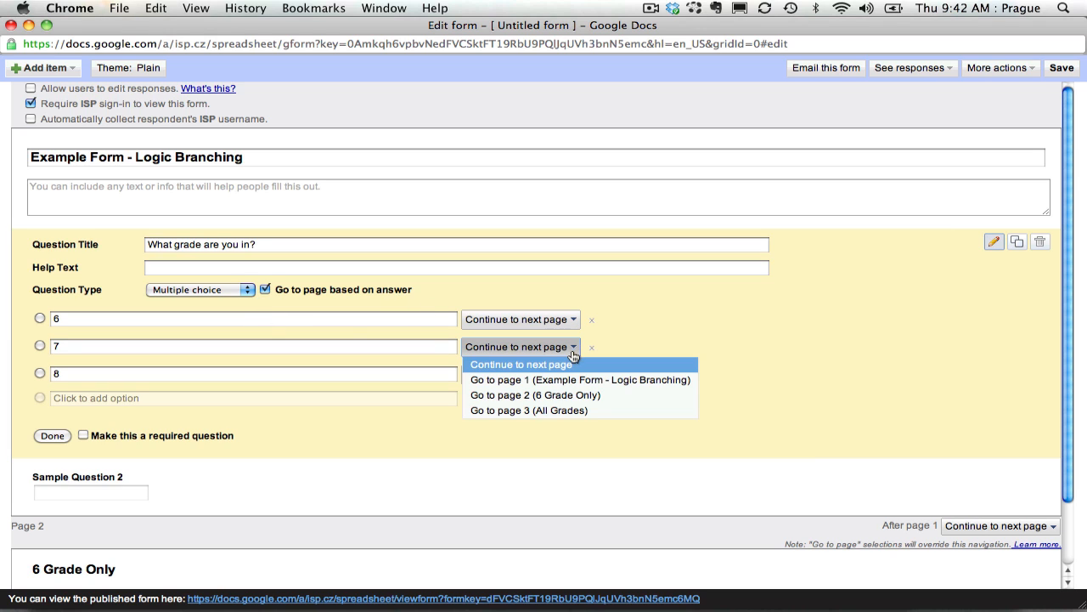
pyautogui.click(528, 410)
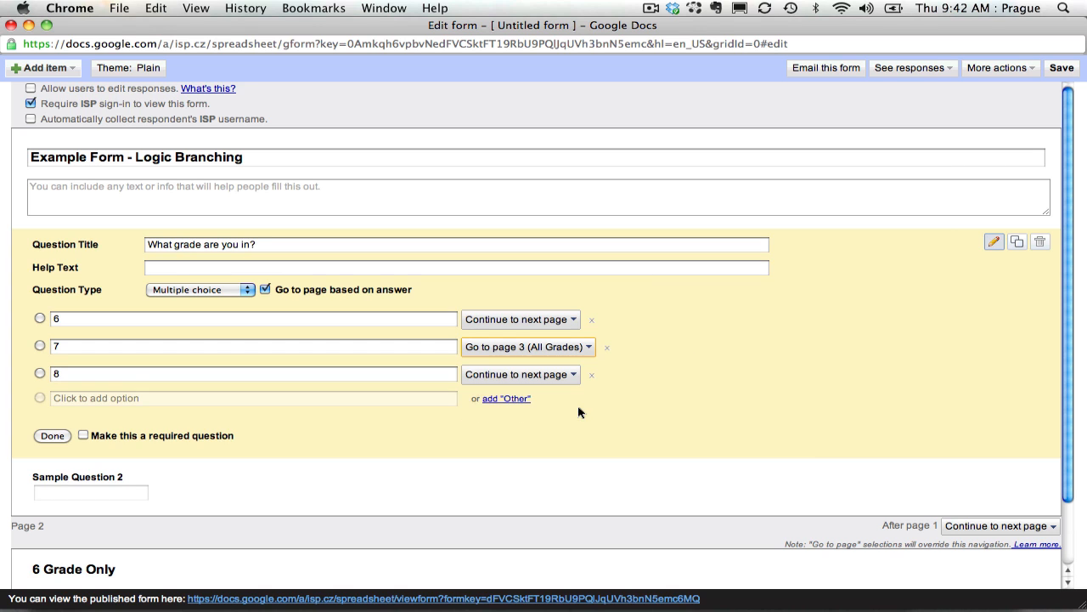
pyautogui.click(519, 374)
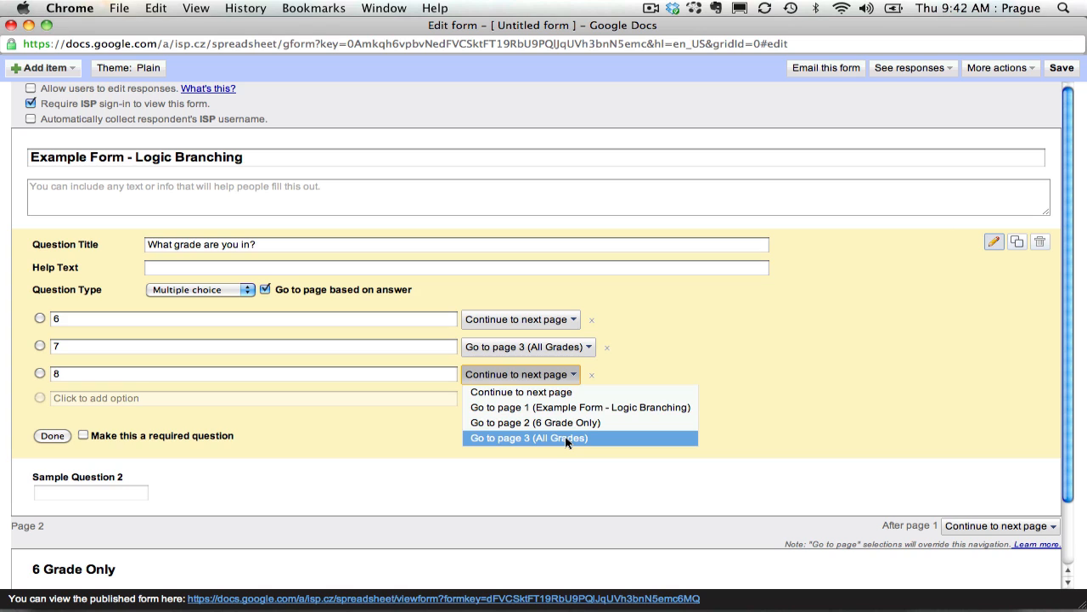
pyautogui.click(528, 437)
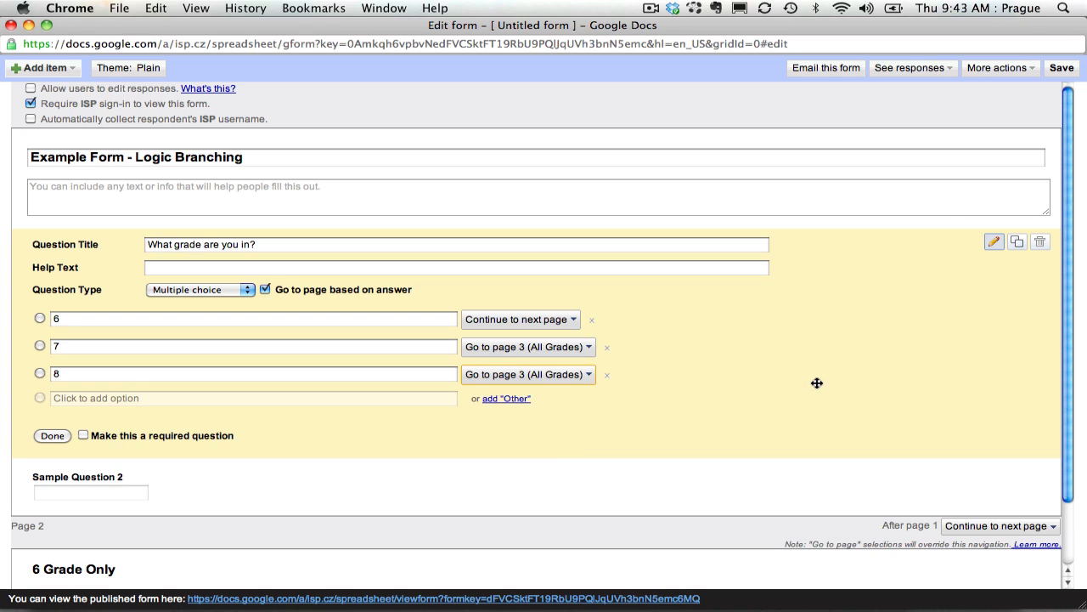
pyautogui.moveTo(53, 443)
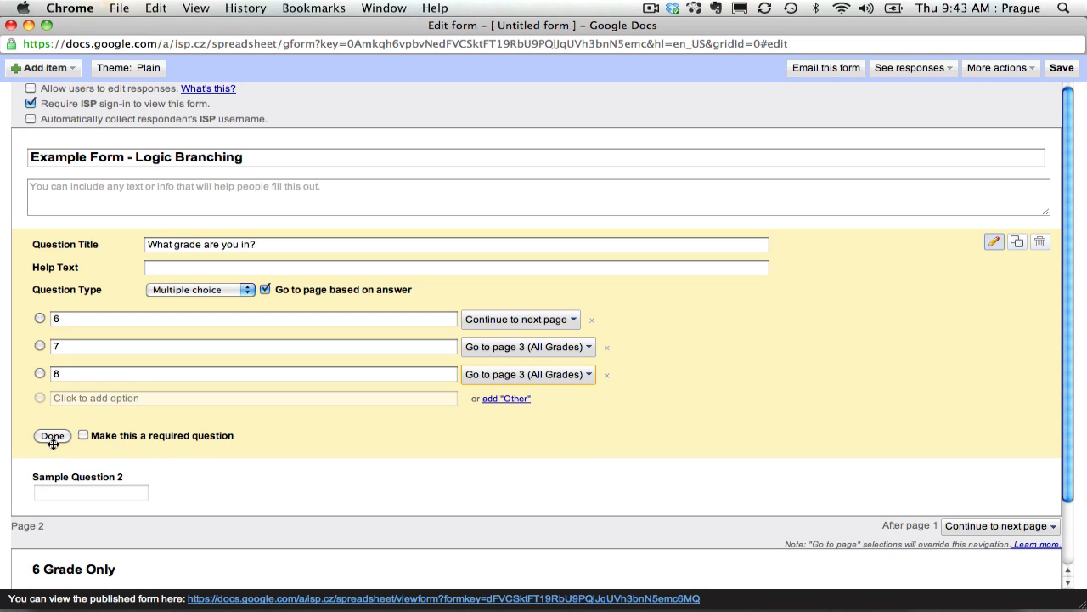
pyautogui.click(83, 434)
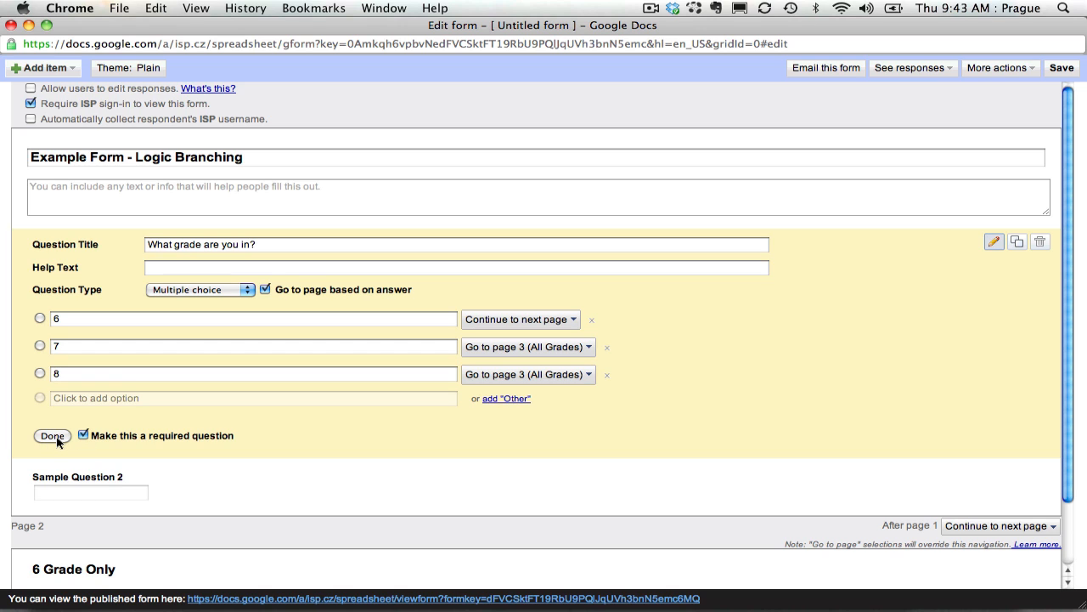
pyautogui.click(52, 435)
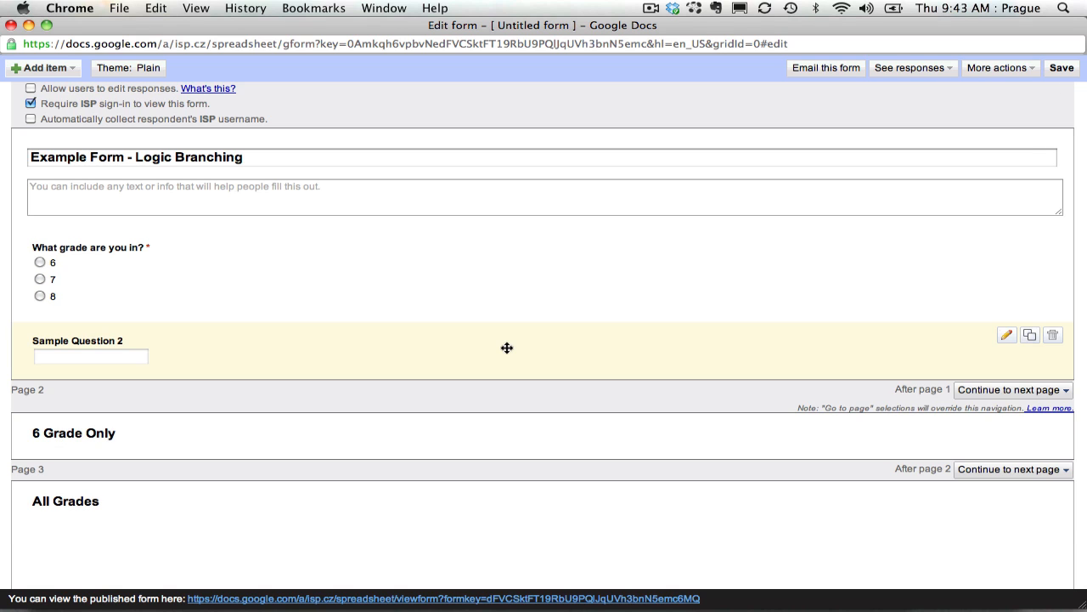
pyautogui.moveTo(177, 446)
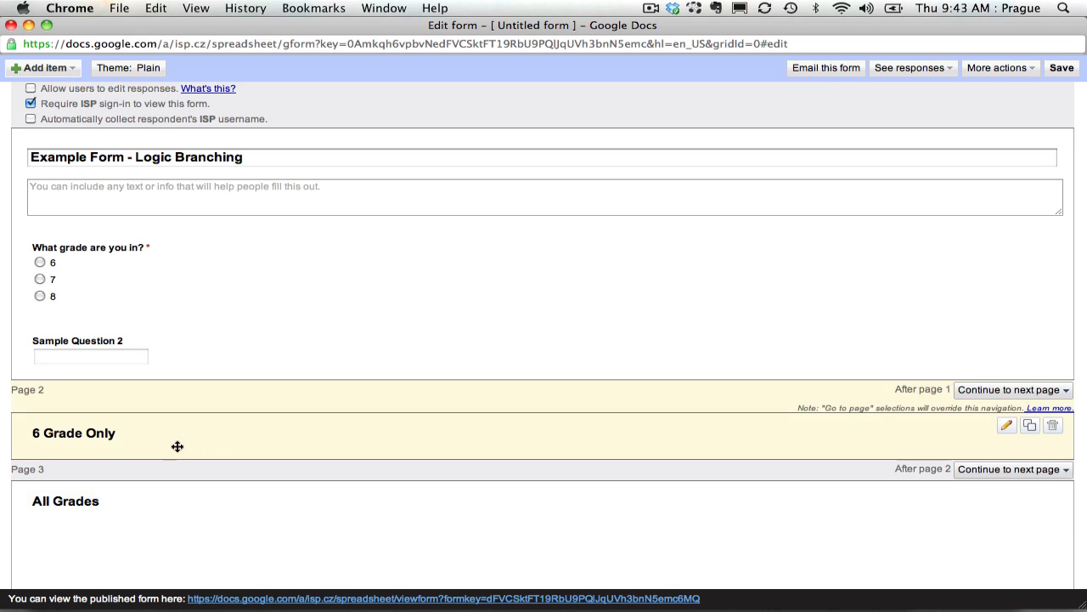
pyautogui.moveTo(324, 446)
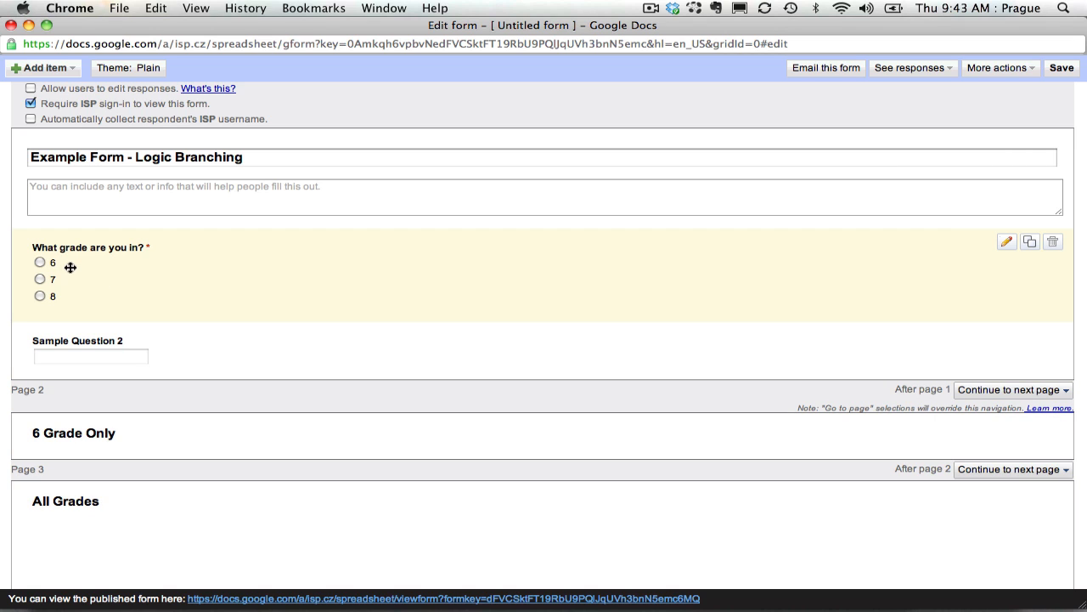
pyautogui.moveTo(134, 435)
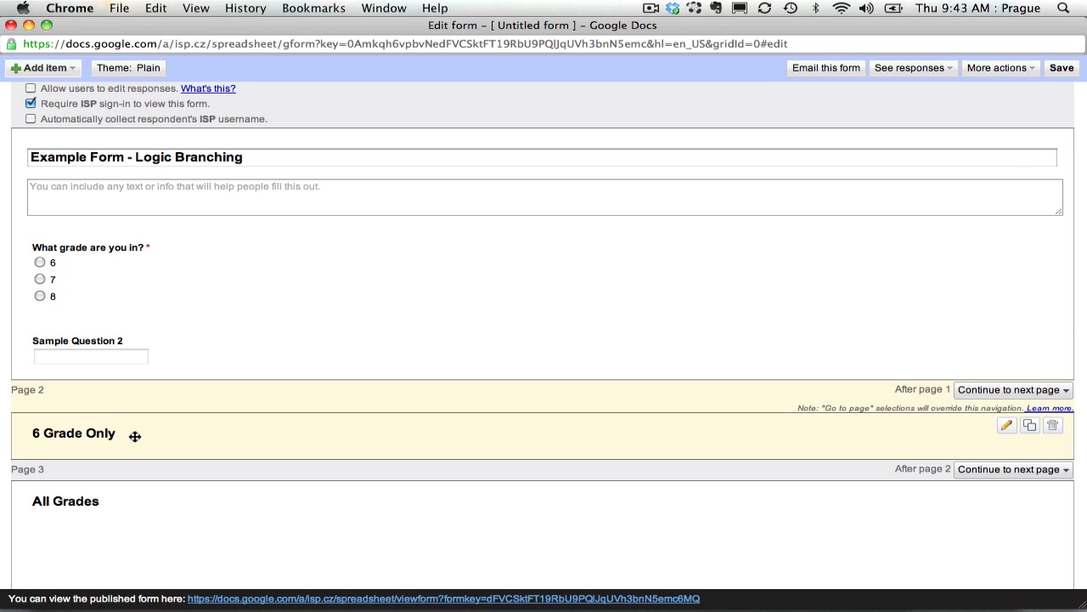